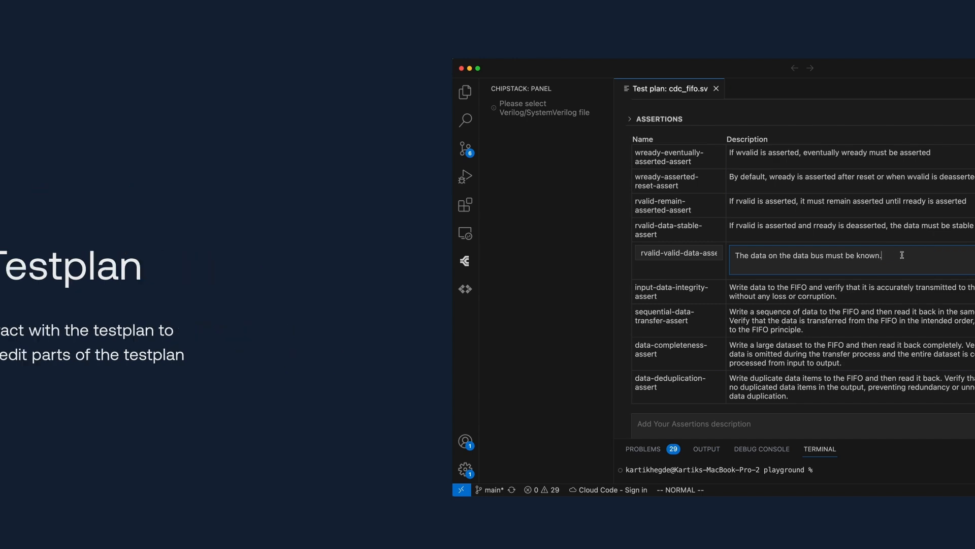
# Export the earlier test plan to CSV and bring up the empty cdc_fifo.sv with ChipStack's Testing actions
pyautogui.click(794, 429)
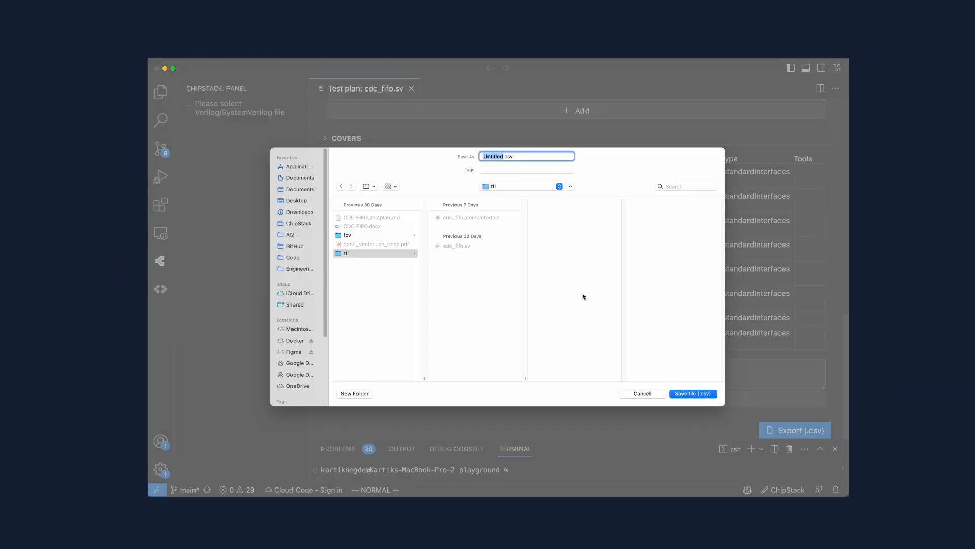
pyautogui.click(692, 393)
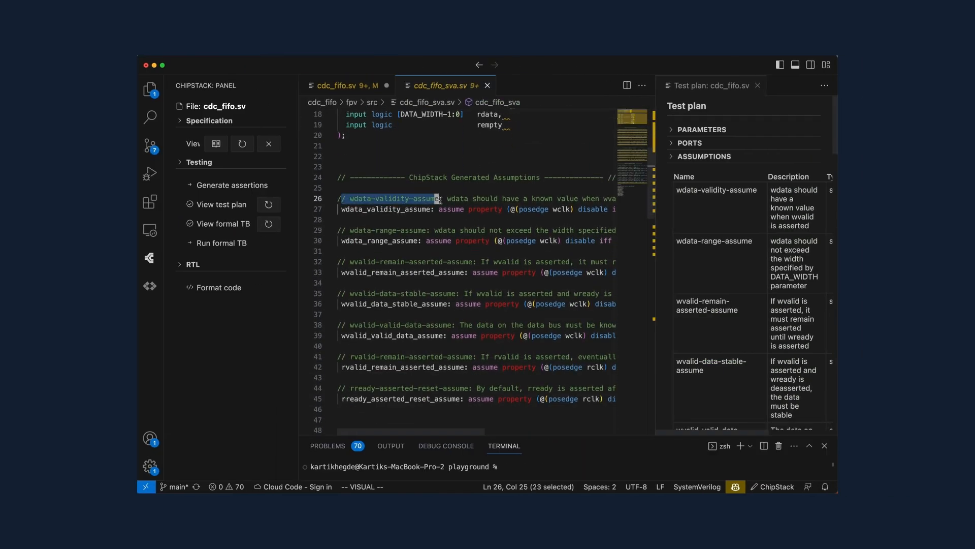
pyautogui.click(220, 243)
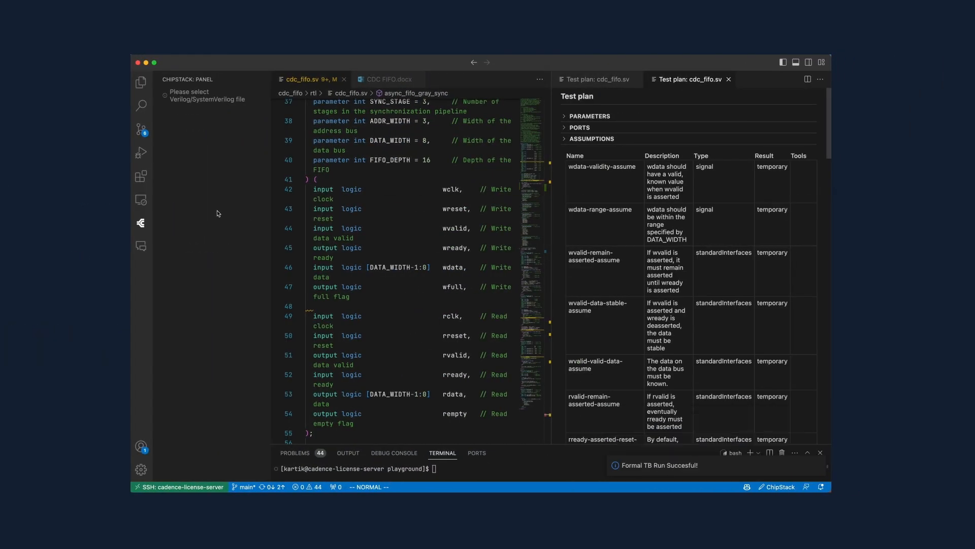
pyautogui.scroll(-3)
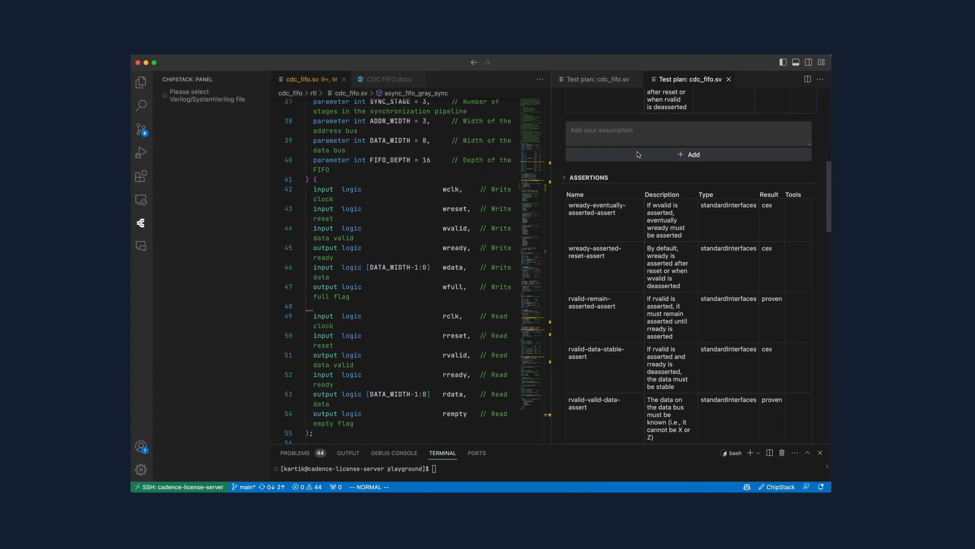
pyautogui.scroll(-3)
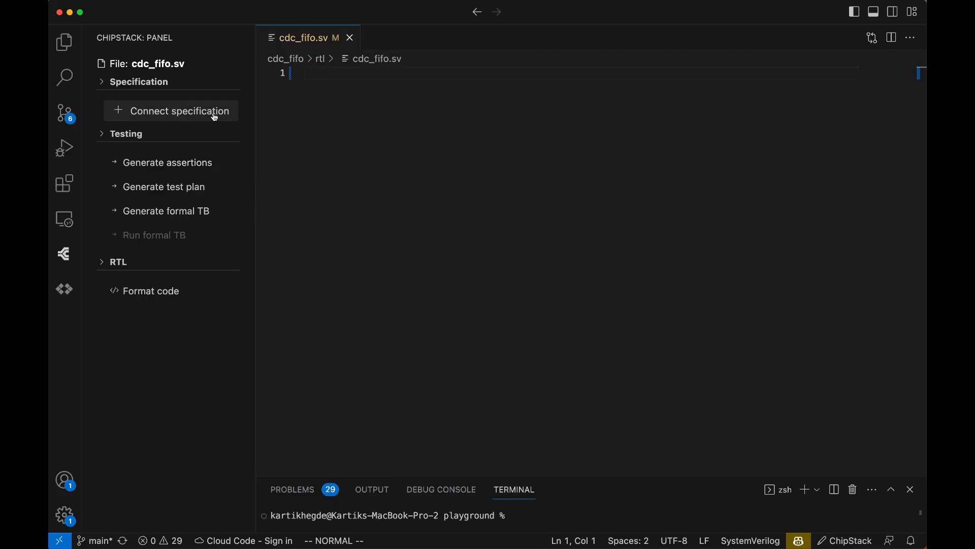
# Connect the CDC FIFO specification document to cdc_fifo.sv and view it in ChipStack
pyautogui.click(179, 111)
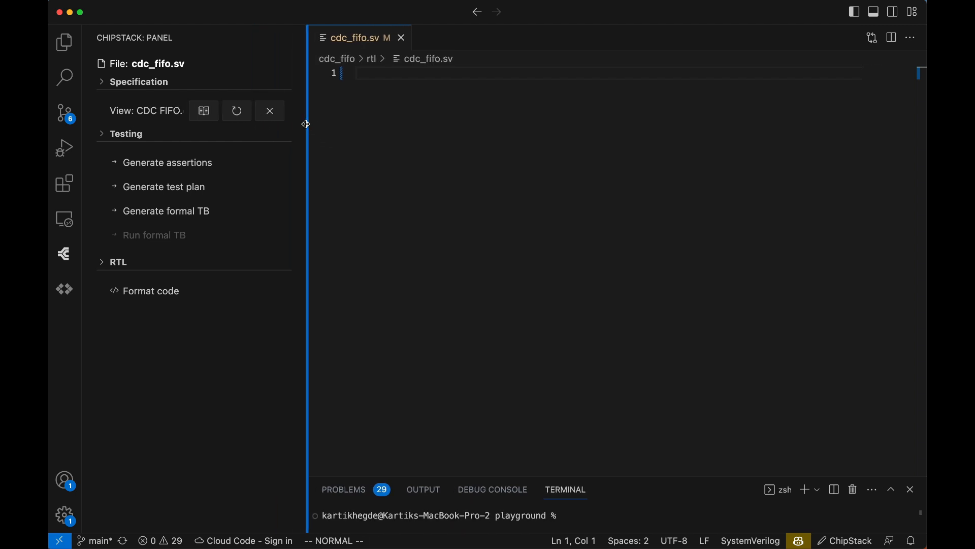
pyautogui.click(203, 111)
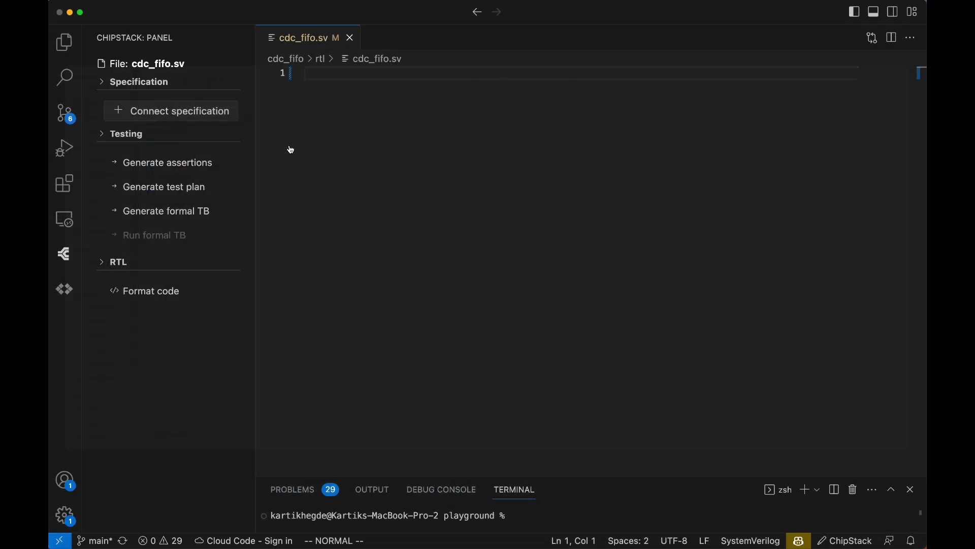
pyautogui.click(179, 111)
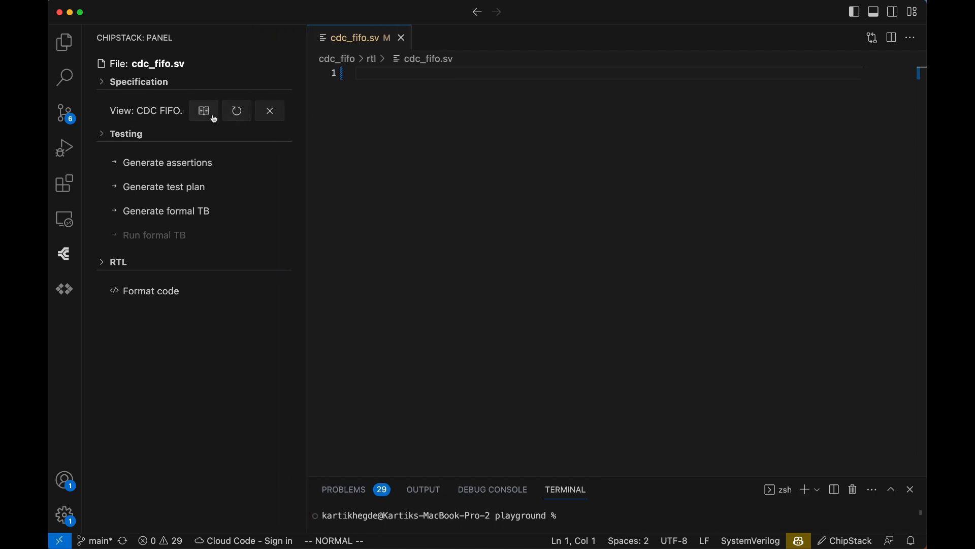
pyautogui.click(203, 110)
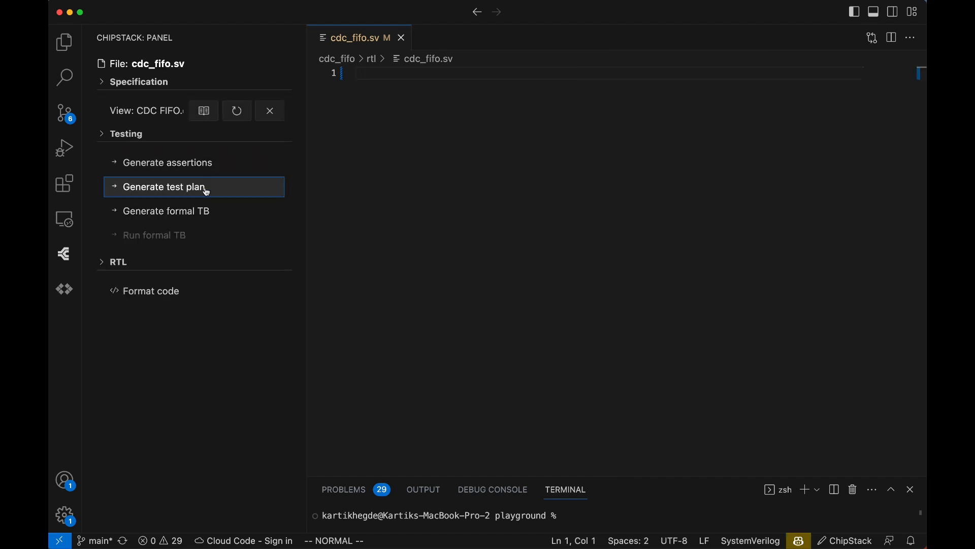
# Generate a ChipStack test plan for cdc_fifo.sv with its parameters, ports and interface assumptions
pyautogui.click(163, 187)
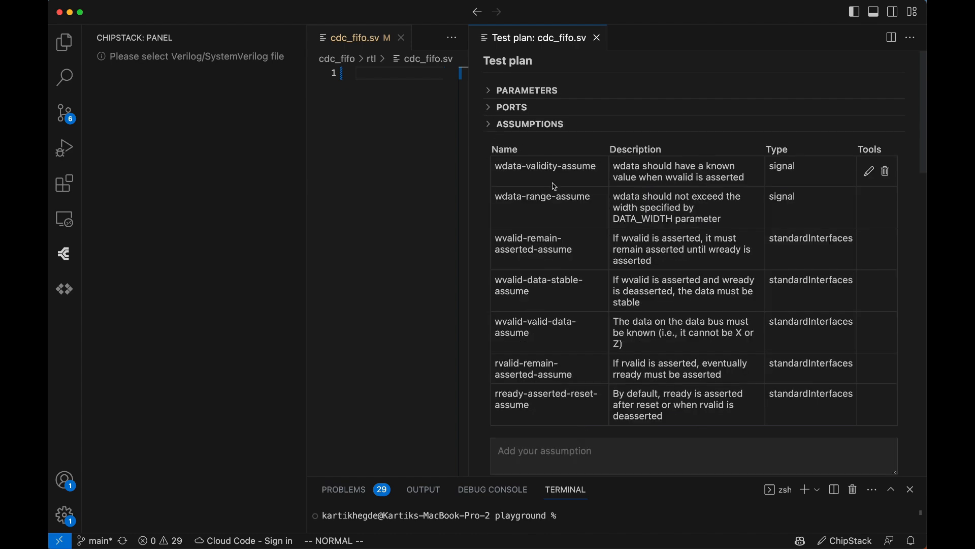
# Change the rvalid-valid-data-assert description to "The data on the data bus must be known." and confirm
pyautogui.scroll(-3)
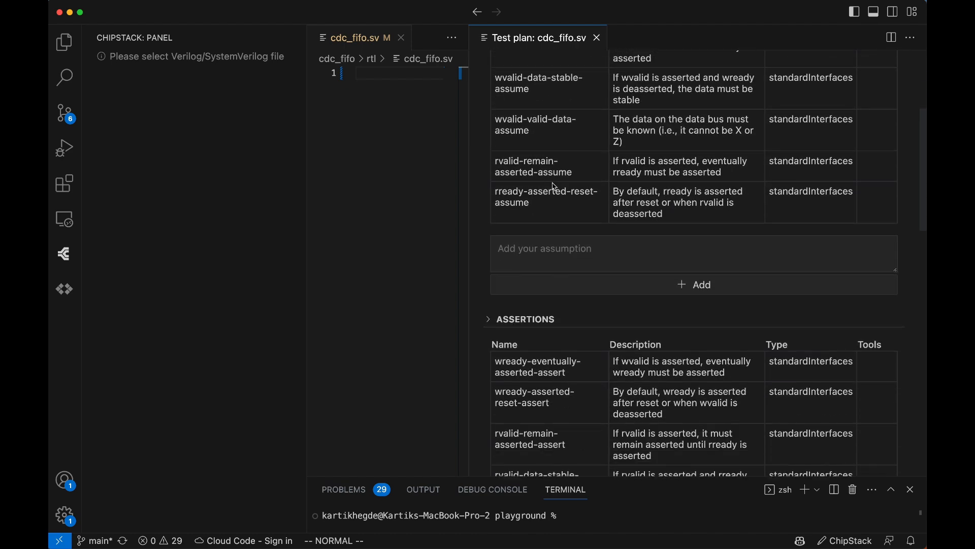
pyautogui.scroll(-3)
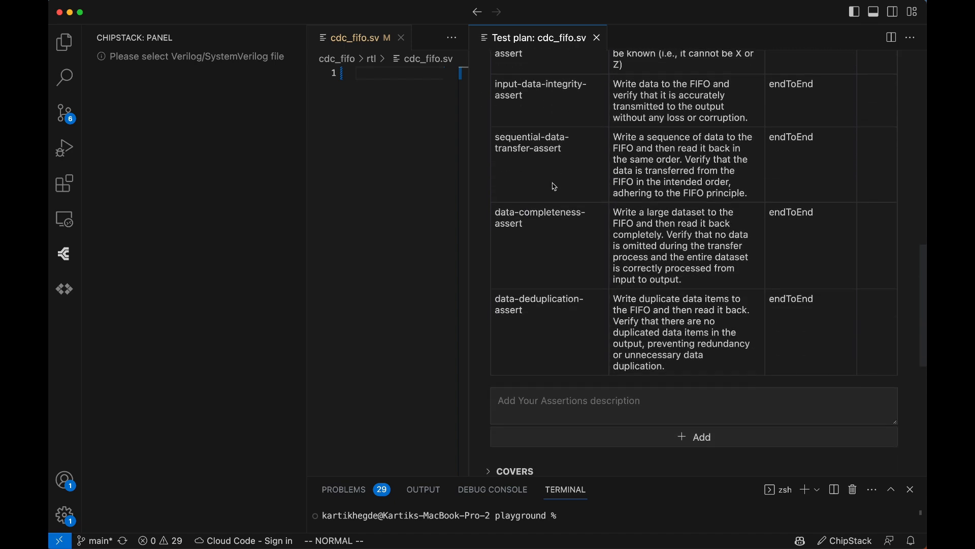
pyautogui.click(401, 37)
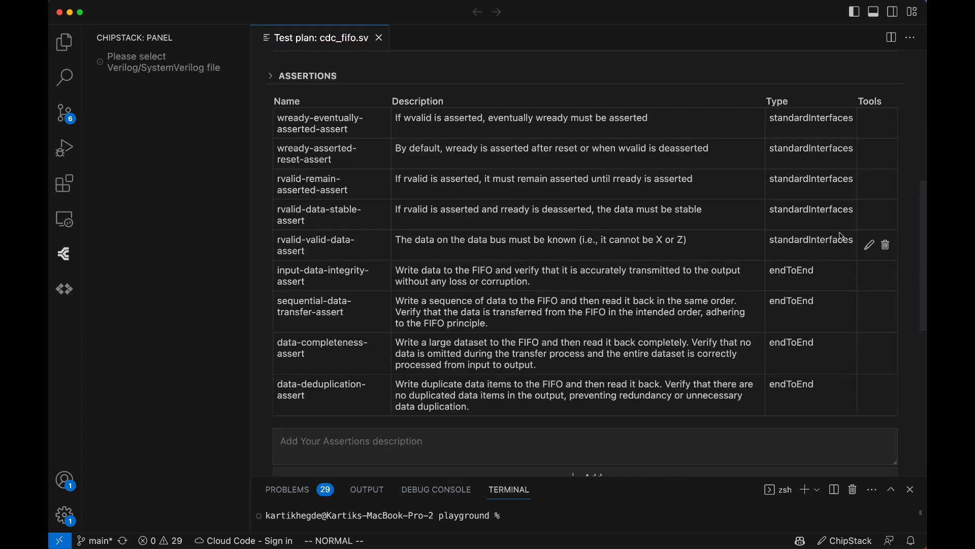
pyautogui.click(869, 245)
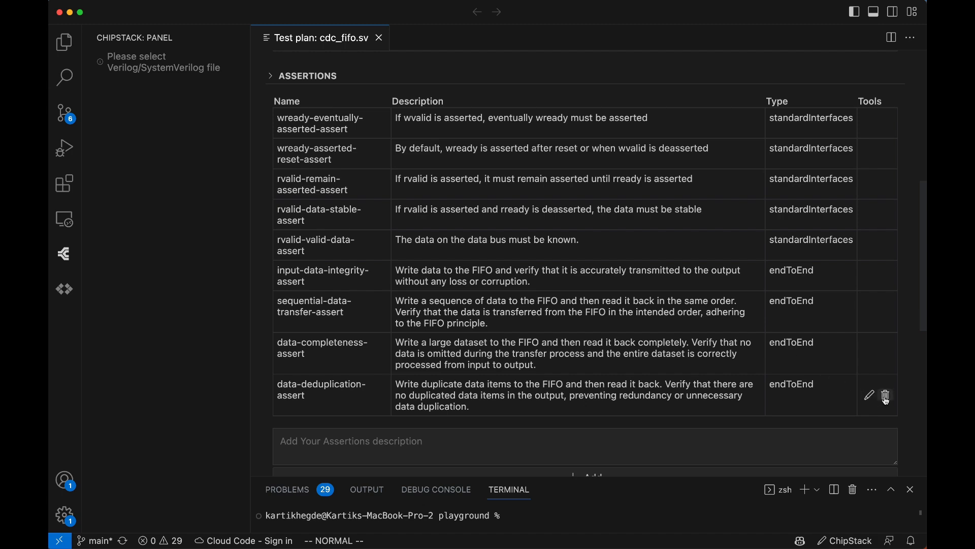
pyautogui.scroll(-3)
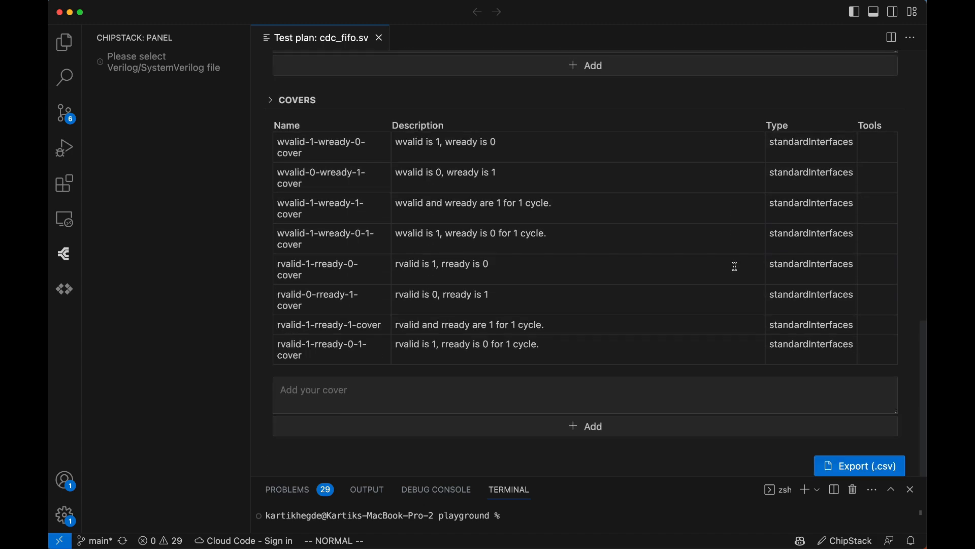
pyautogui.click(860, 465)
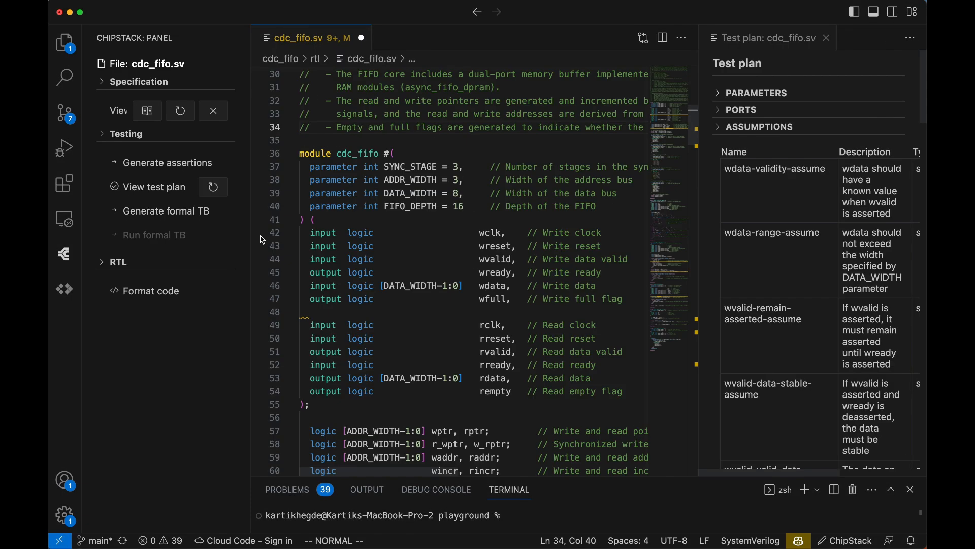
# Generate the formal testbench, producing cdc_fifo_sva.sv with ChipStack-generated assume properties
pyautogui.click(166, 211)
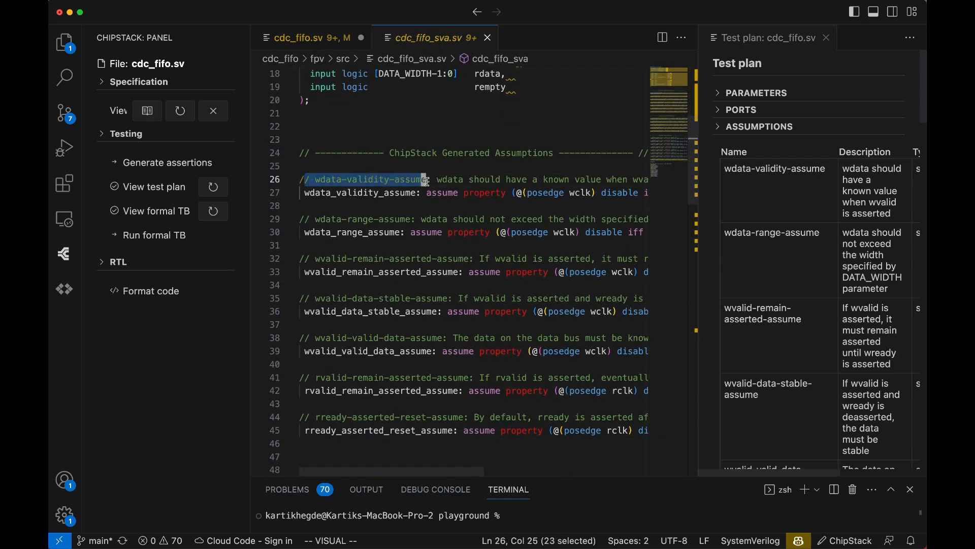
pyautogui.scroll(-3)
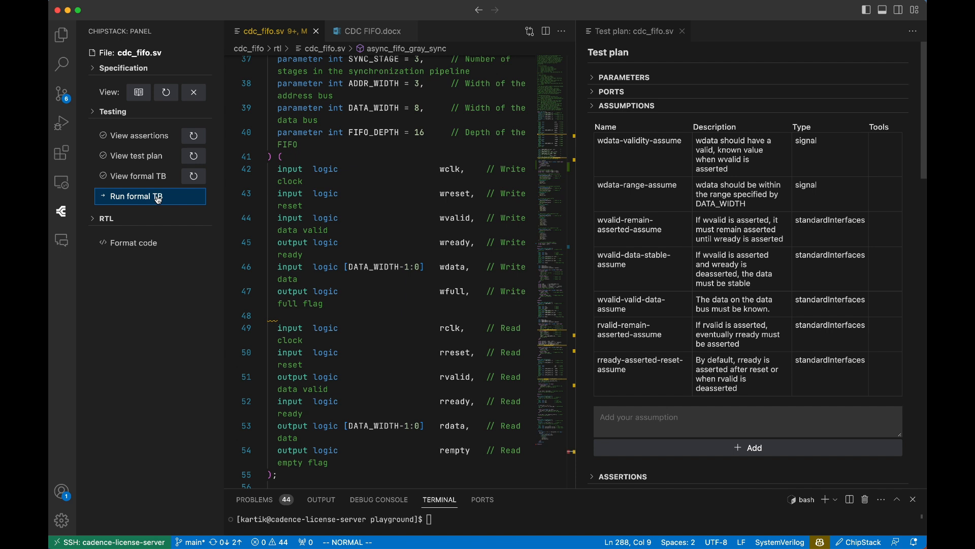
# Run the formal testbench so results show 5 assertions proven, 4 cex and 18 covers covered
pyautogui.click(150, 196)
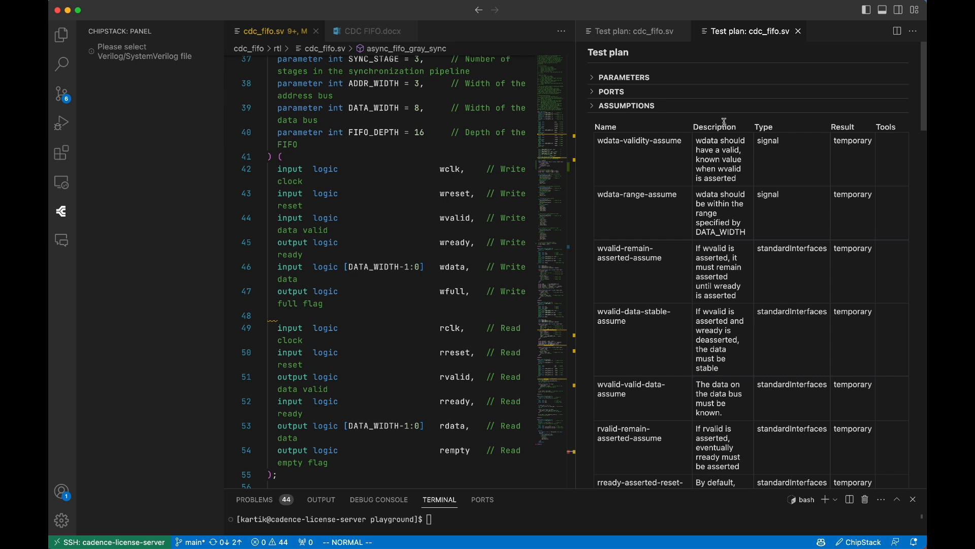
pyautogui.scroll(-3)
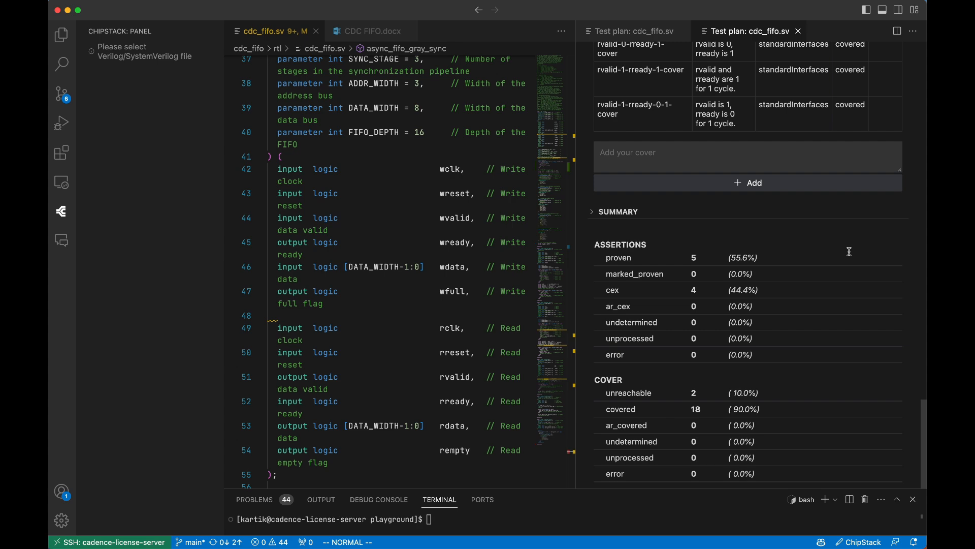
pyautogui.moveTo(761, 473)
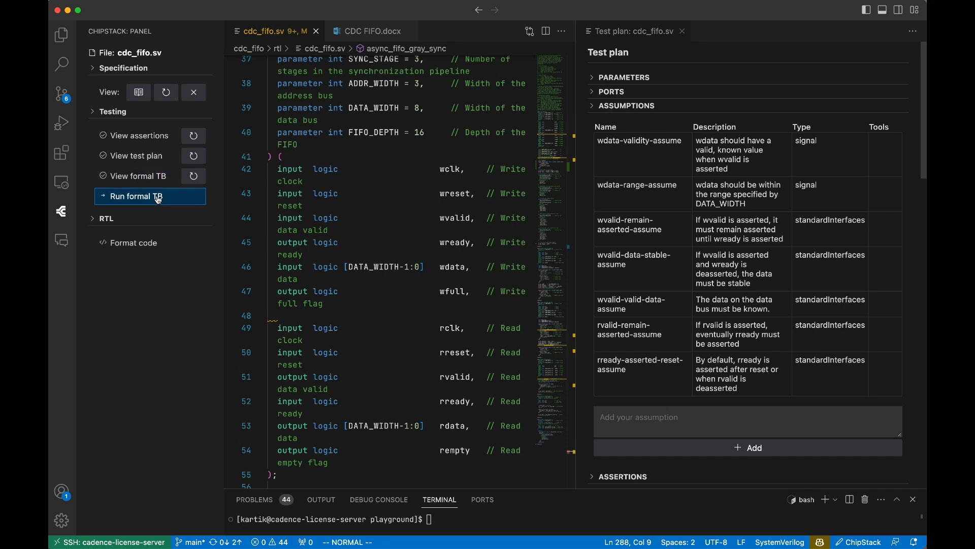
# Rerun the formal testbench and scroll to its Summary: 5 proven, 4 cex, 18 covered, 2 unreachable
pyautogui.click(150, 196)
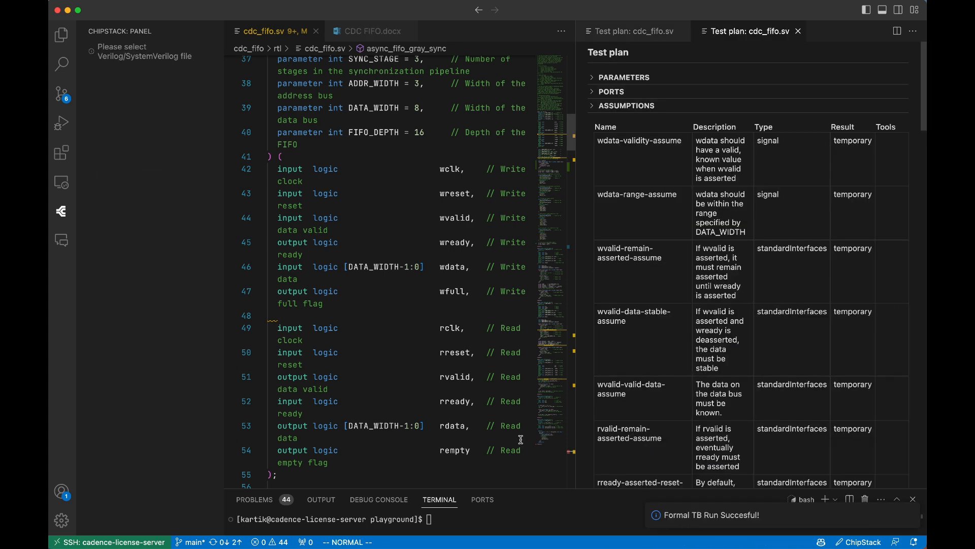
pyautogui.scroll(-3)
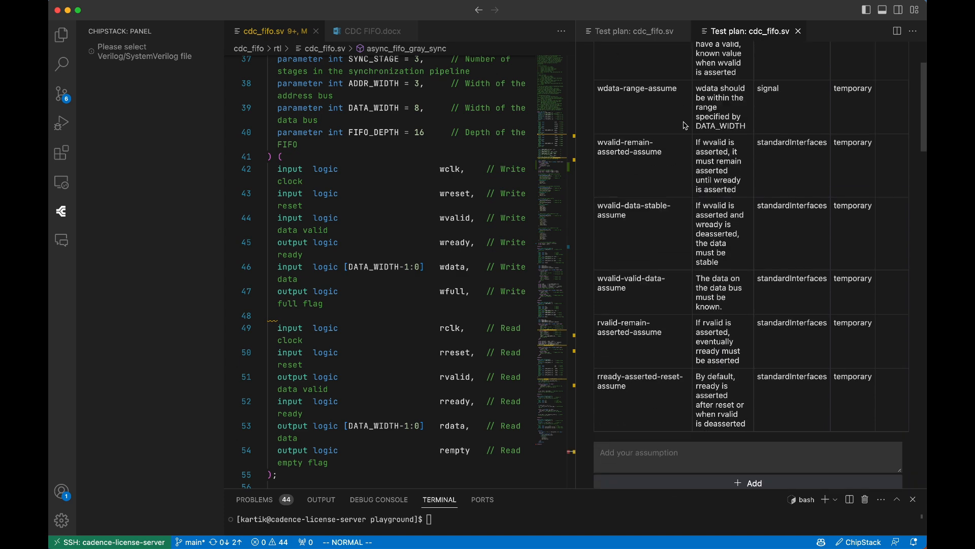
pyautogui.scroll(-3)
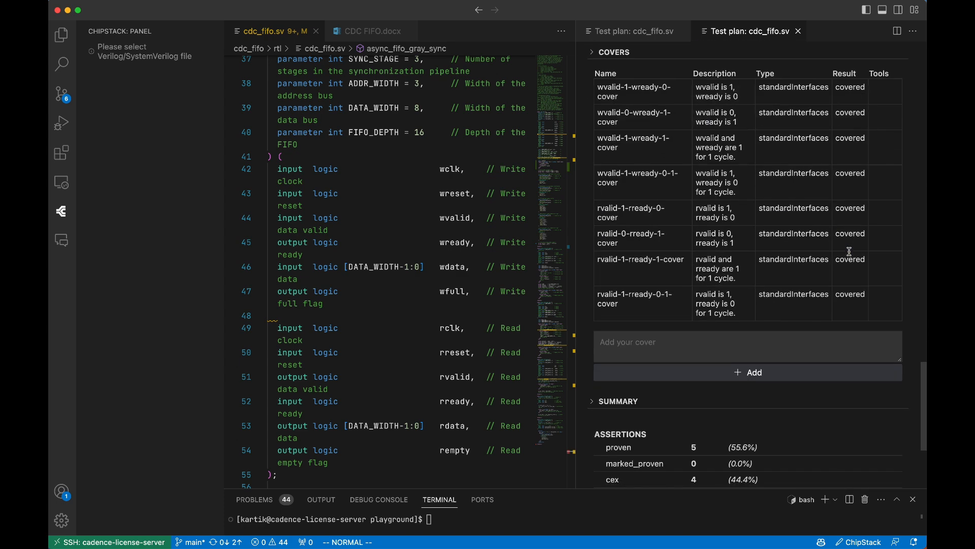
pyautogui.scroll(-3)
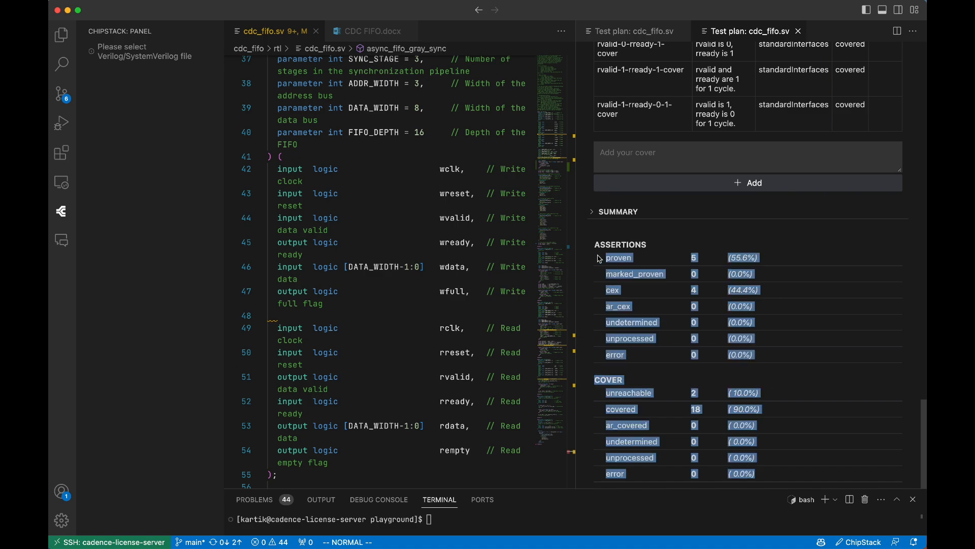